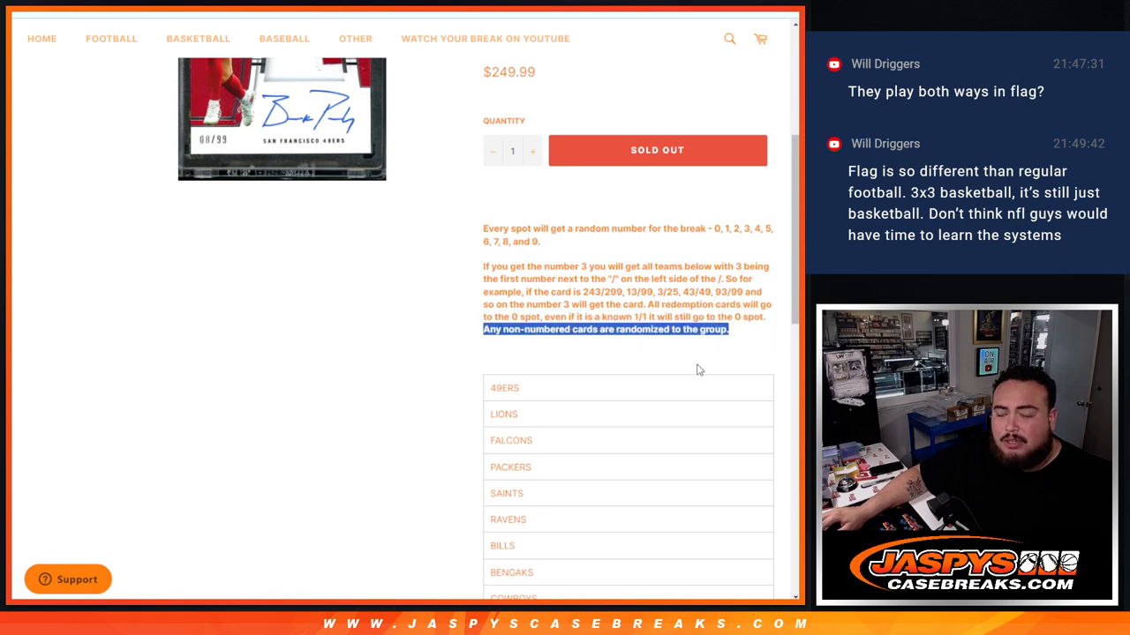
- Shuffle the six participant names in List Randomizer eleven times
scroll(down, 3)
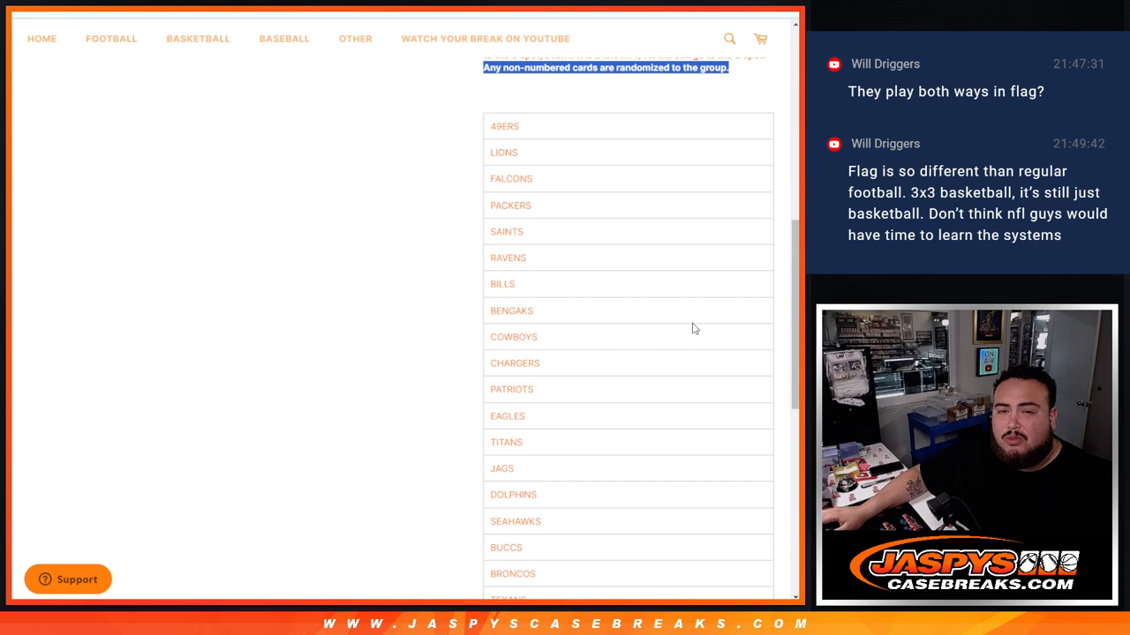
scroll(down, 3)
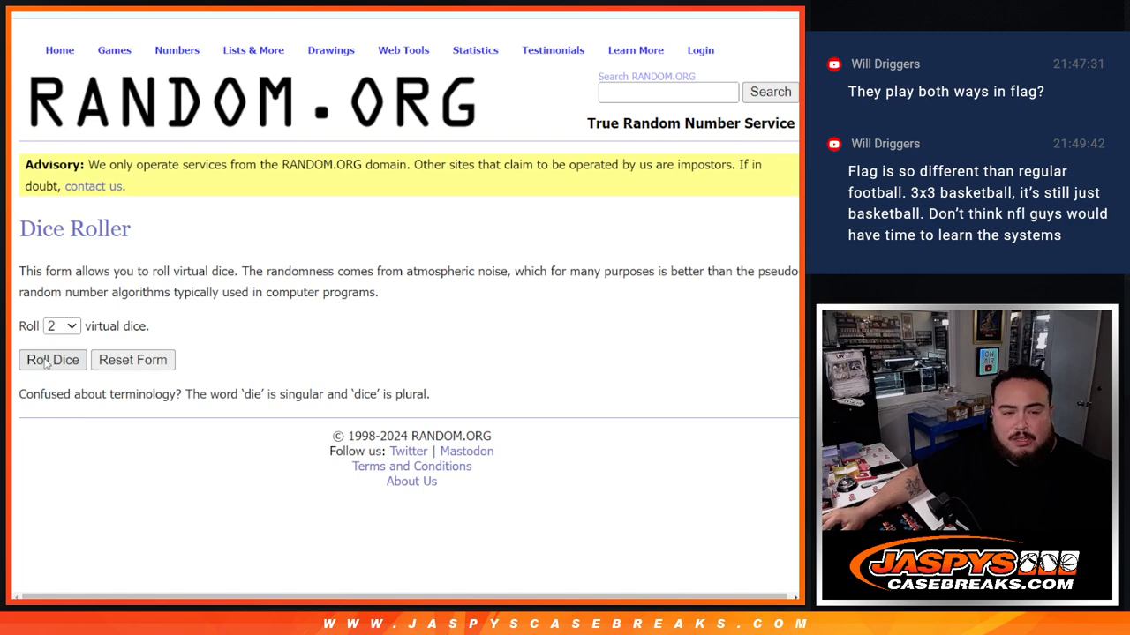
click(53, 360)
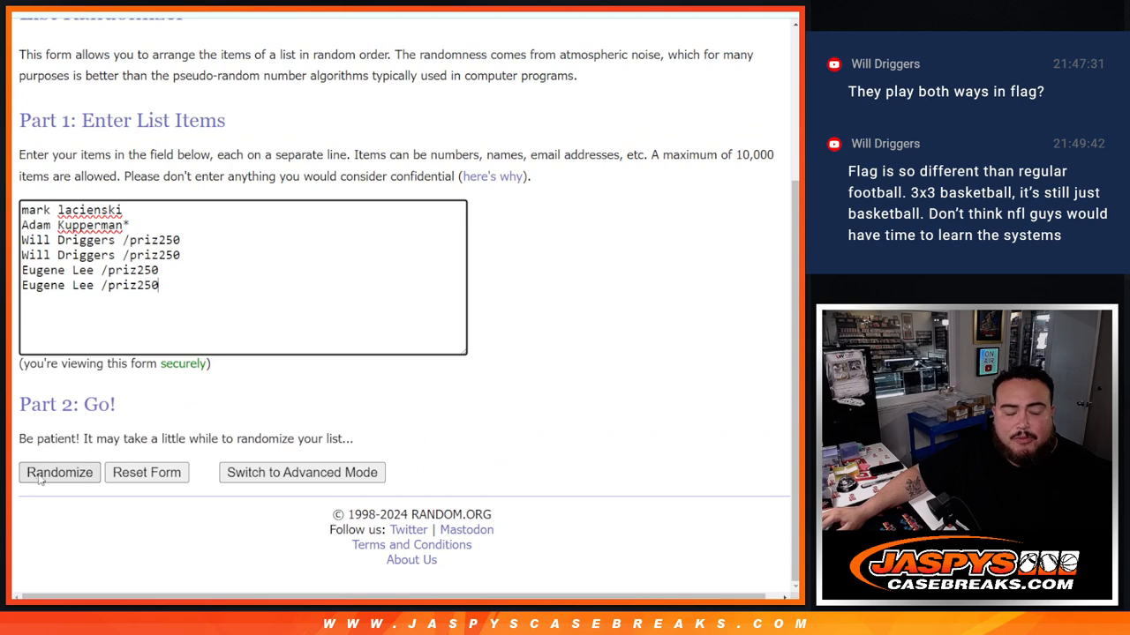
click(60, 473)
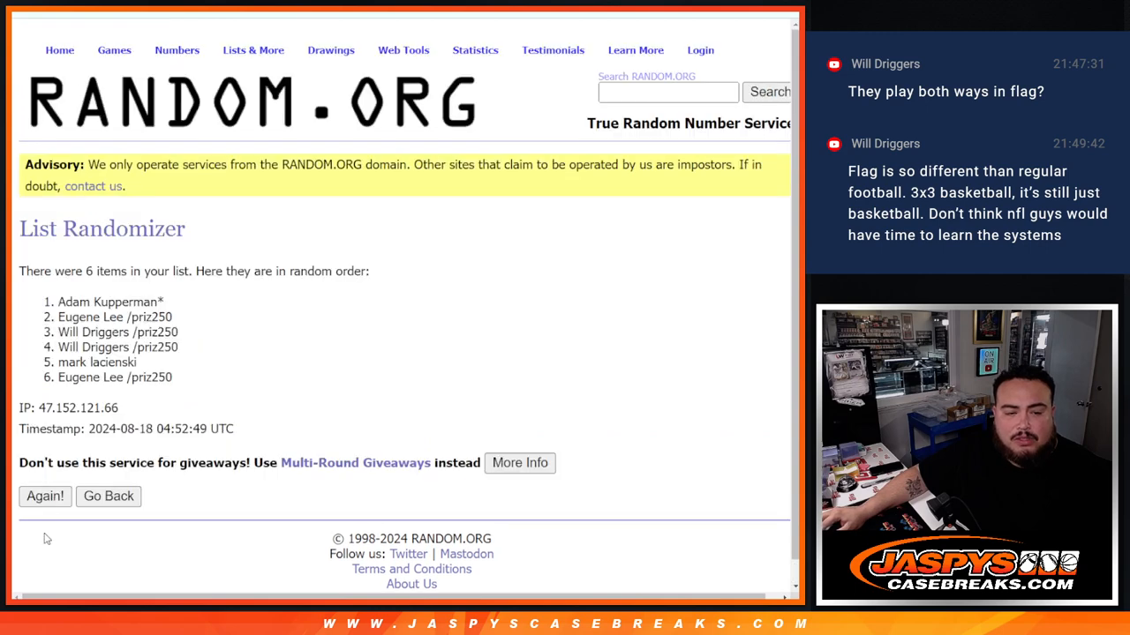
click(44, 496)
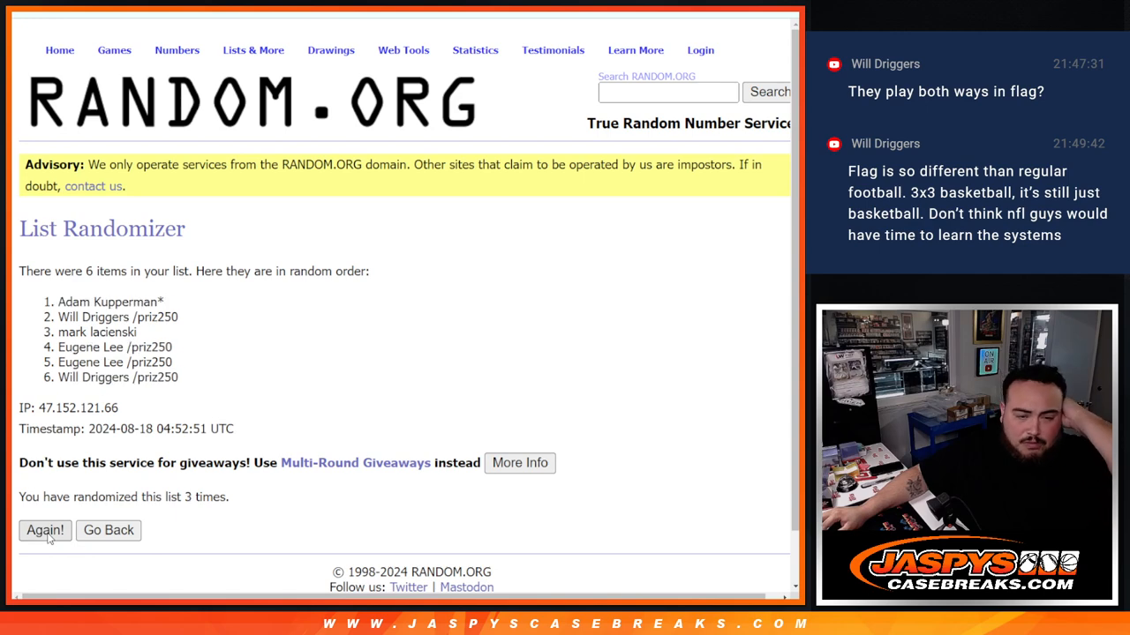
click(44, 529)
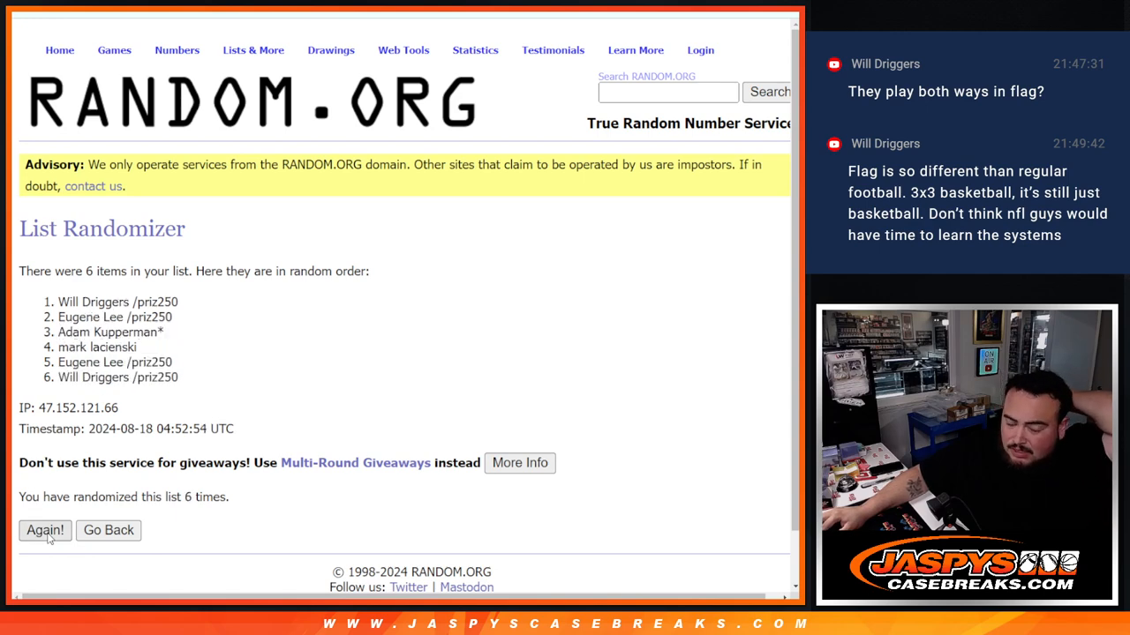
click(44, 529)
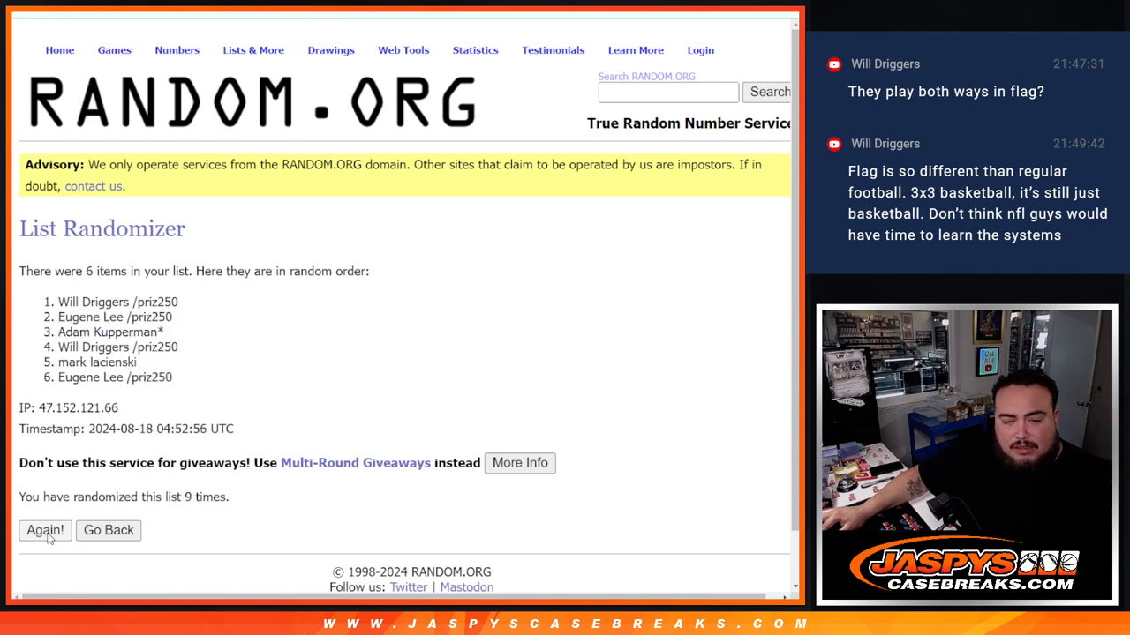
click(44, 530)
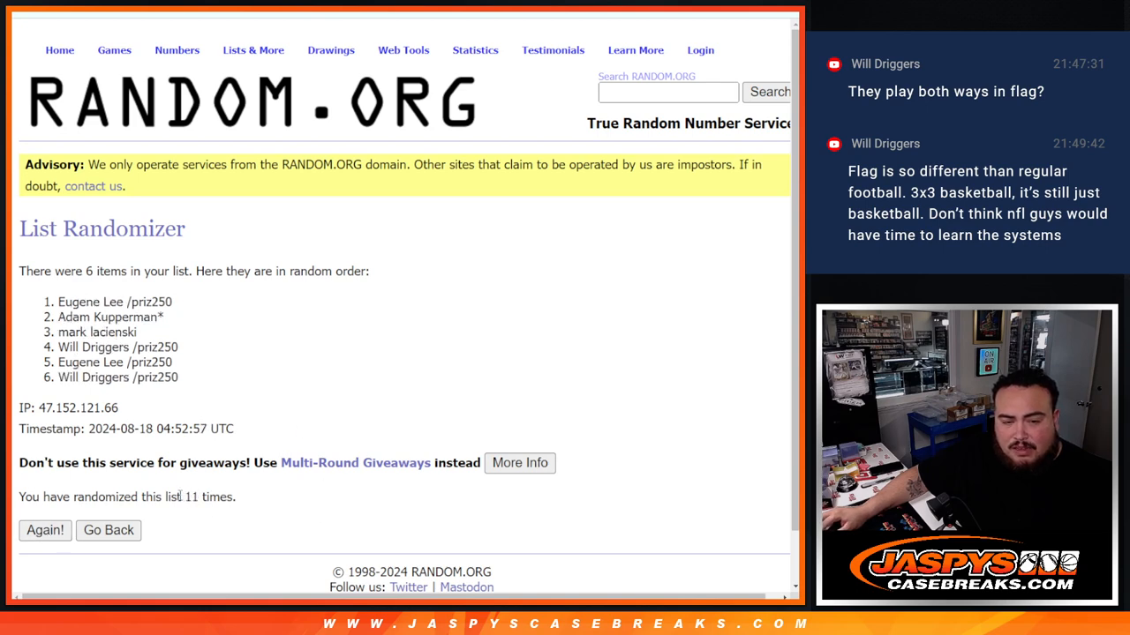
- Copy the top four shuffled names and return to the entry form to add four extra entries
drag(178, 496, 233, 496)
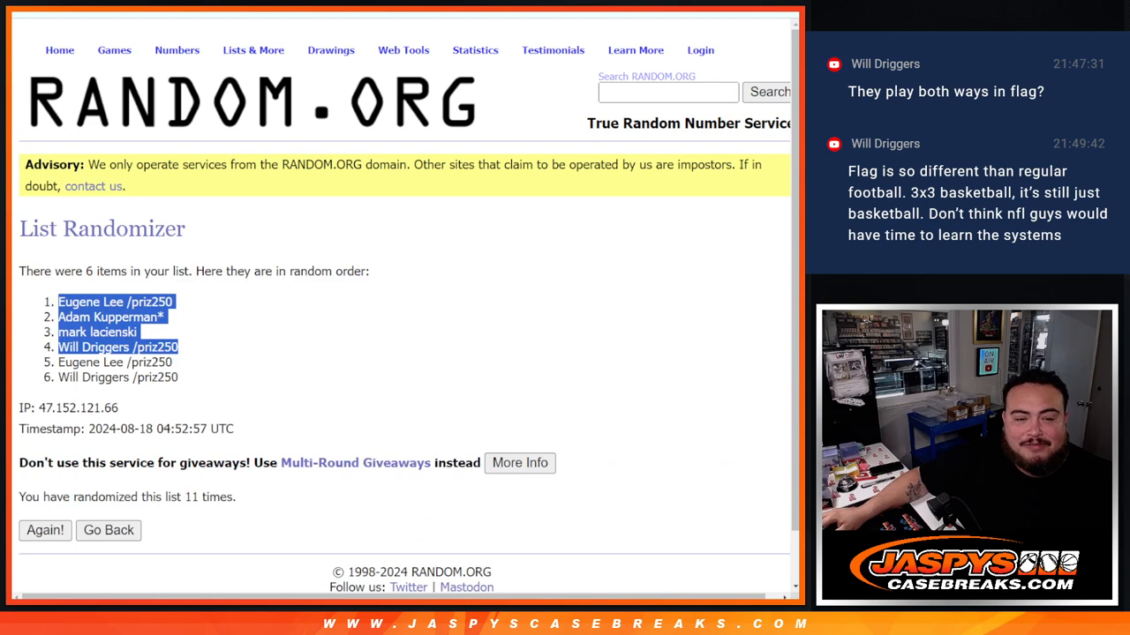
click(107, 530)
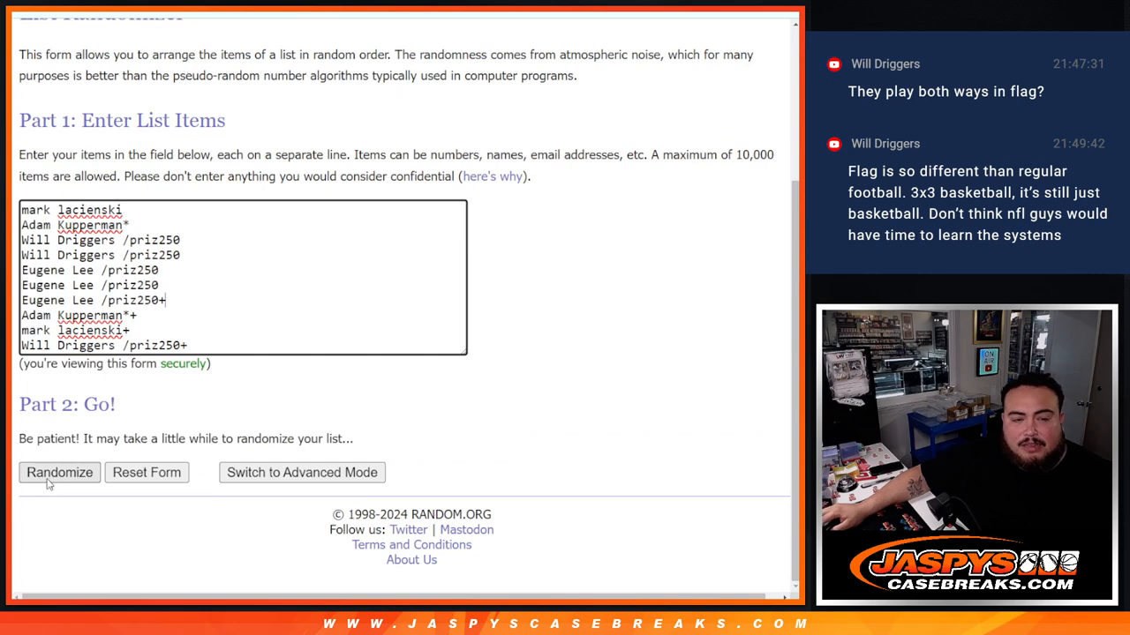
- Shuffle the ten-name list eleven times, then return to the entry form for the numbers 0–9
click(60, 473)
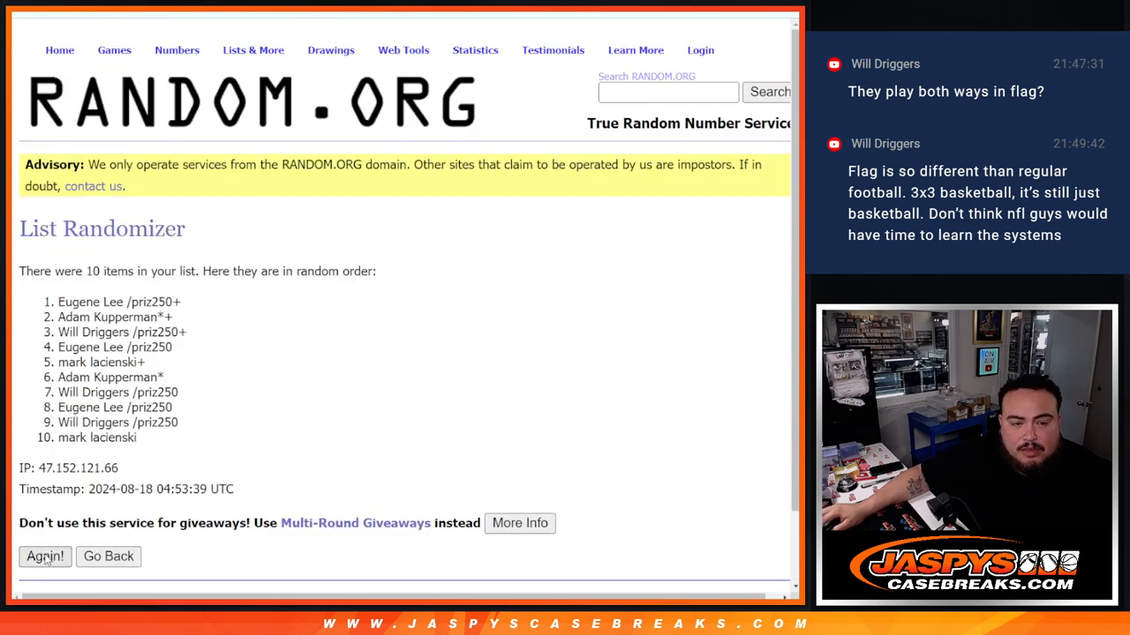
click(46, 556)
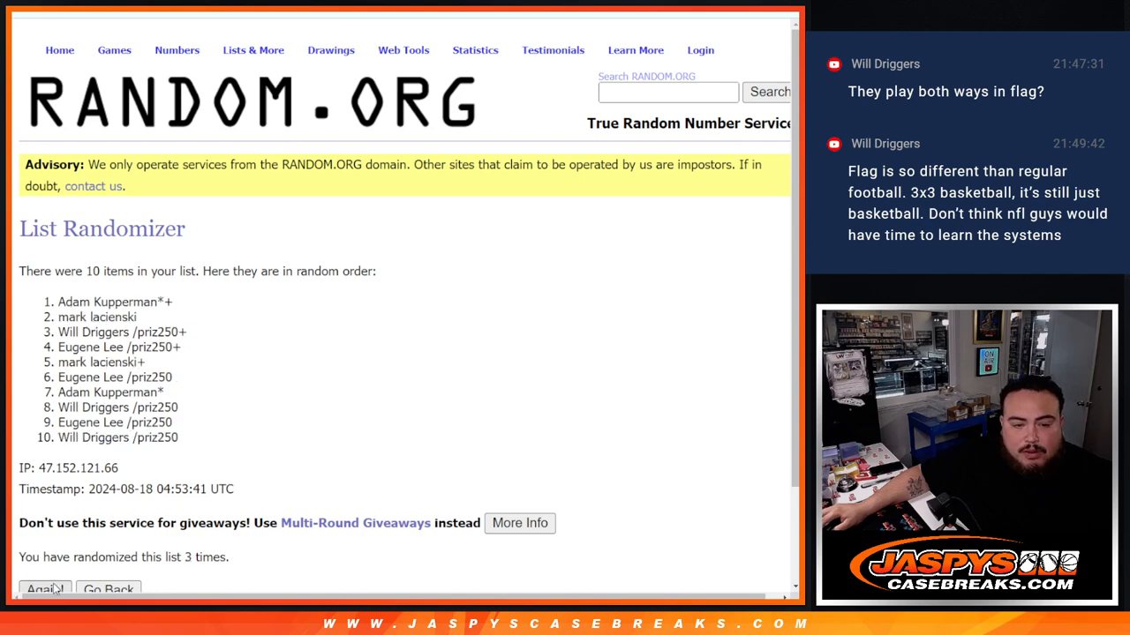
click(46, 590)
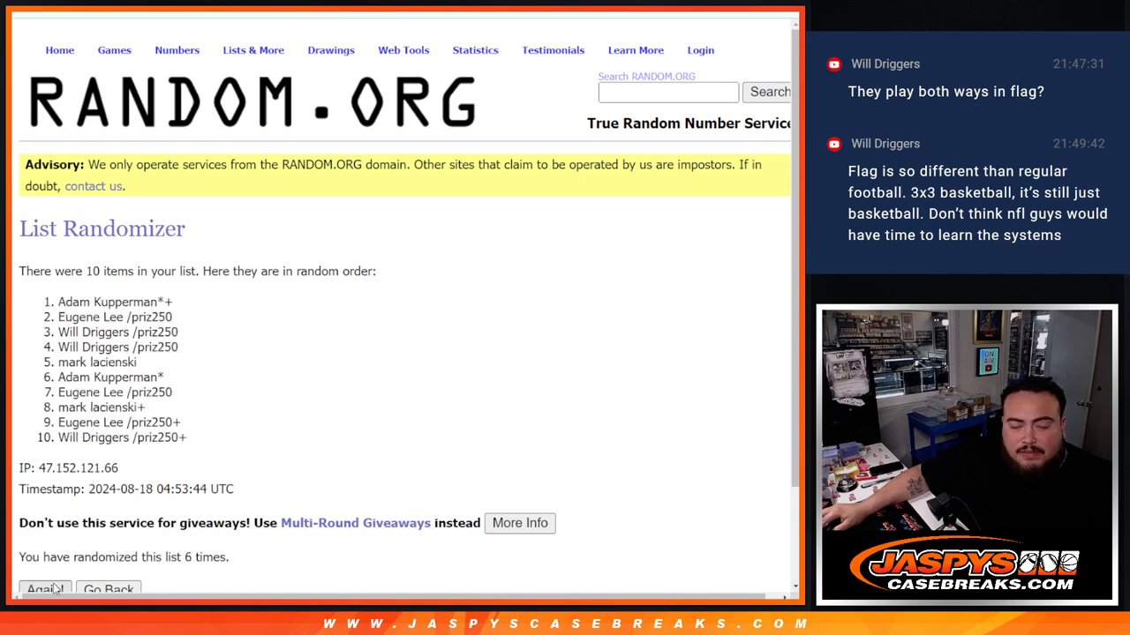
click(45, 590)
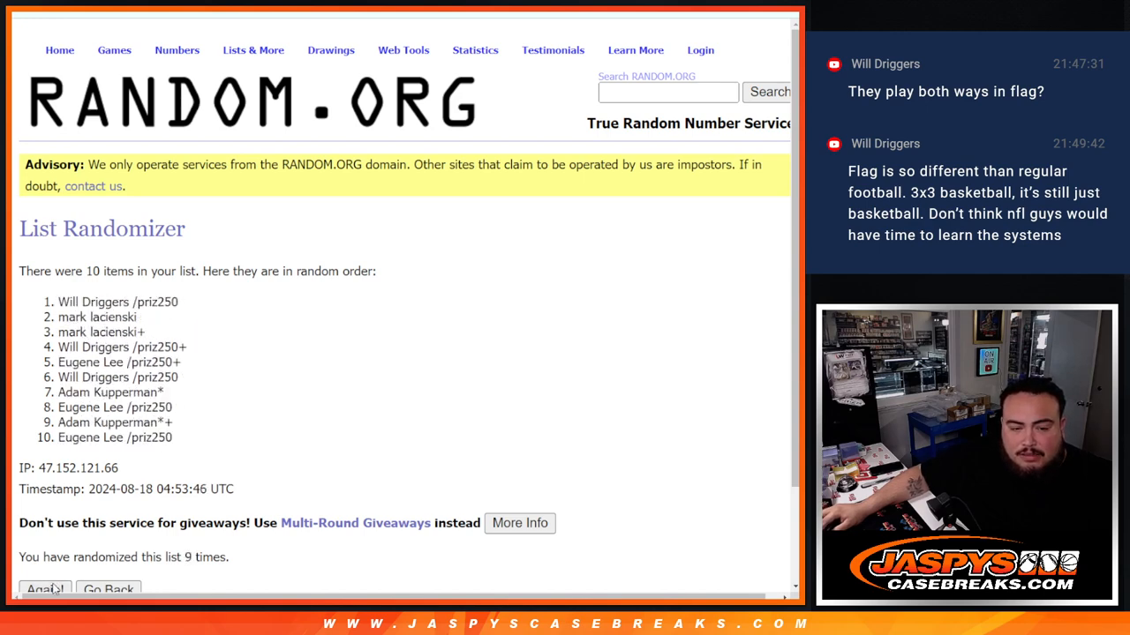
click(46, 590)
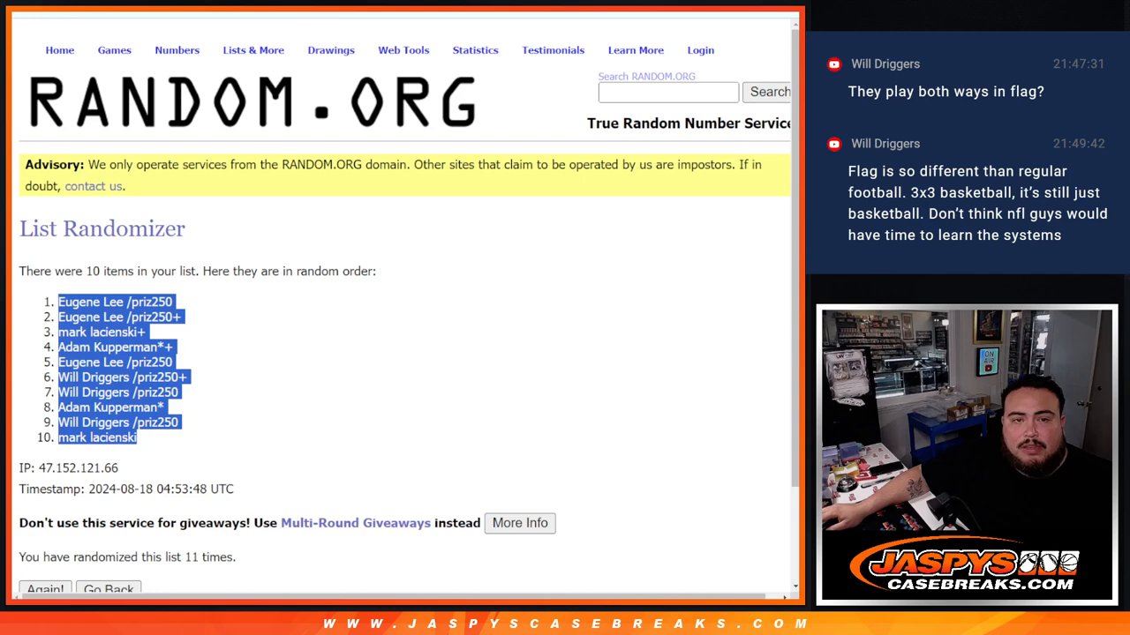
click(108, 590)
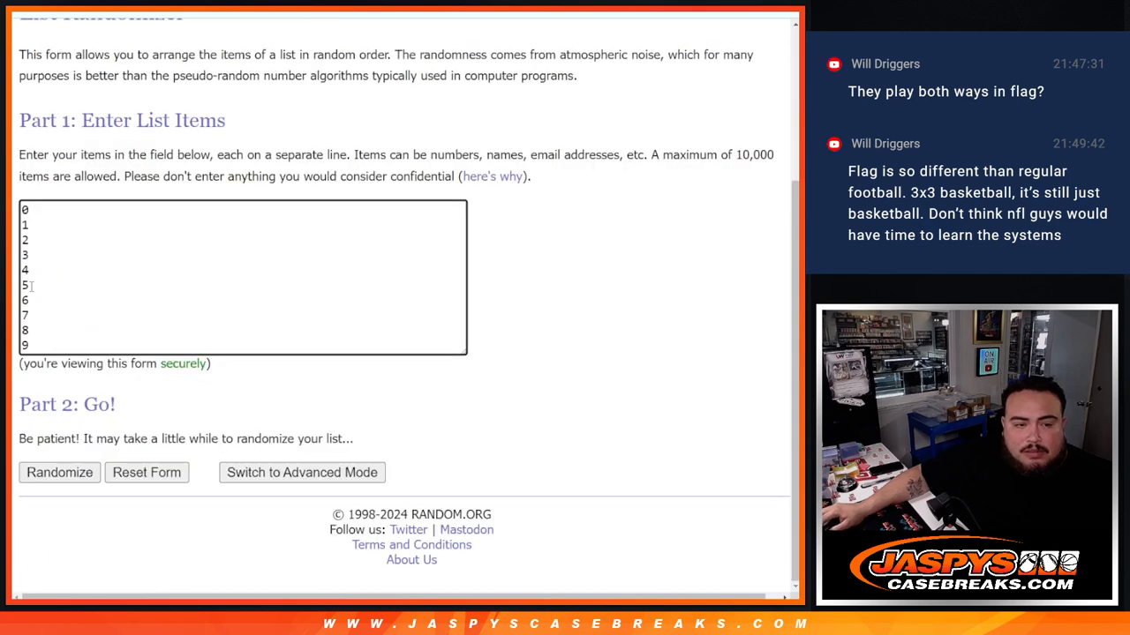
- Shuffle 0–9 eleven times and select the result 5, 6, 9, 4, 1, 2, 7, 0, 8, 3
click(60, 473)
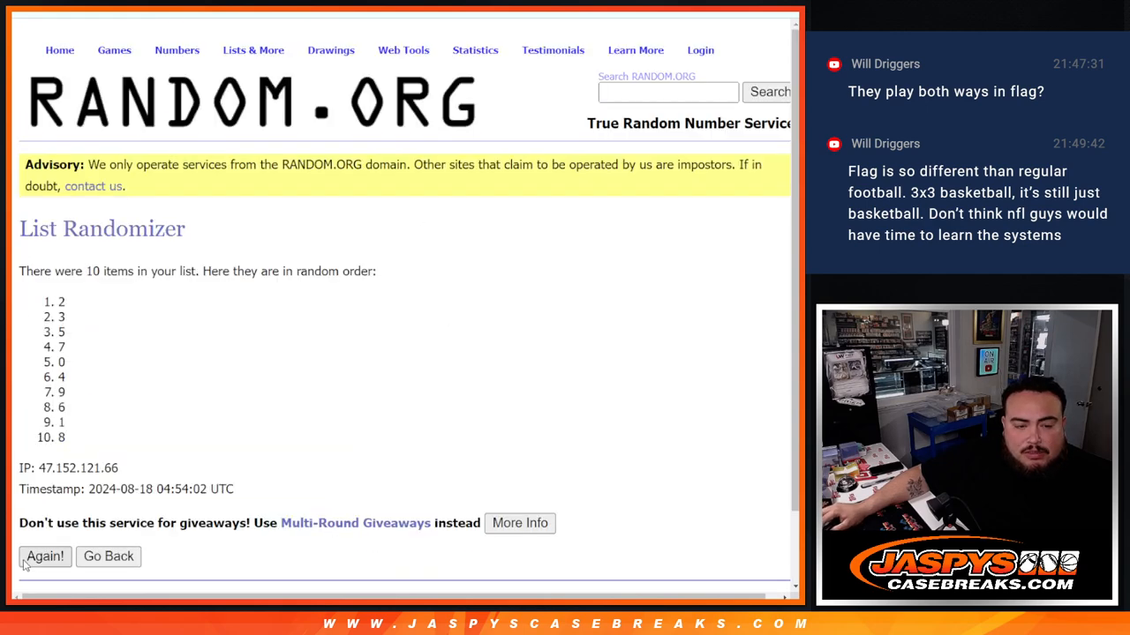
click(44, 556)
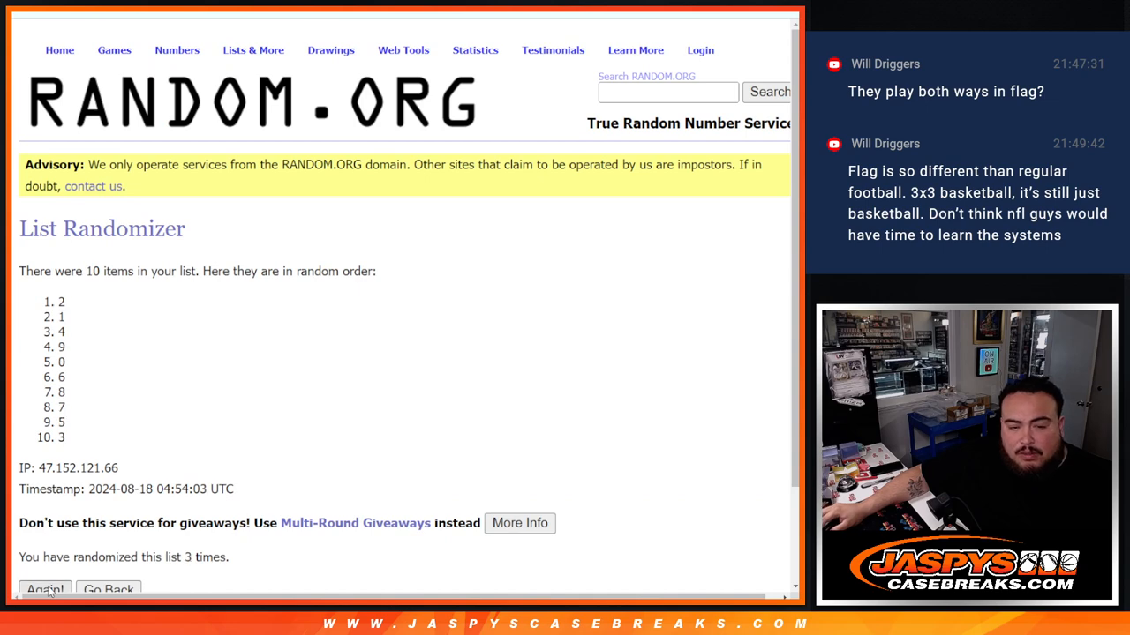
click(44, 589)
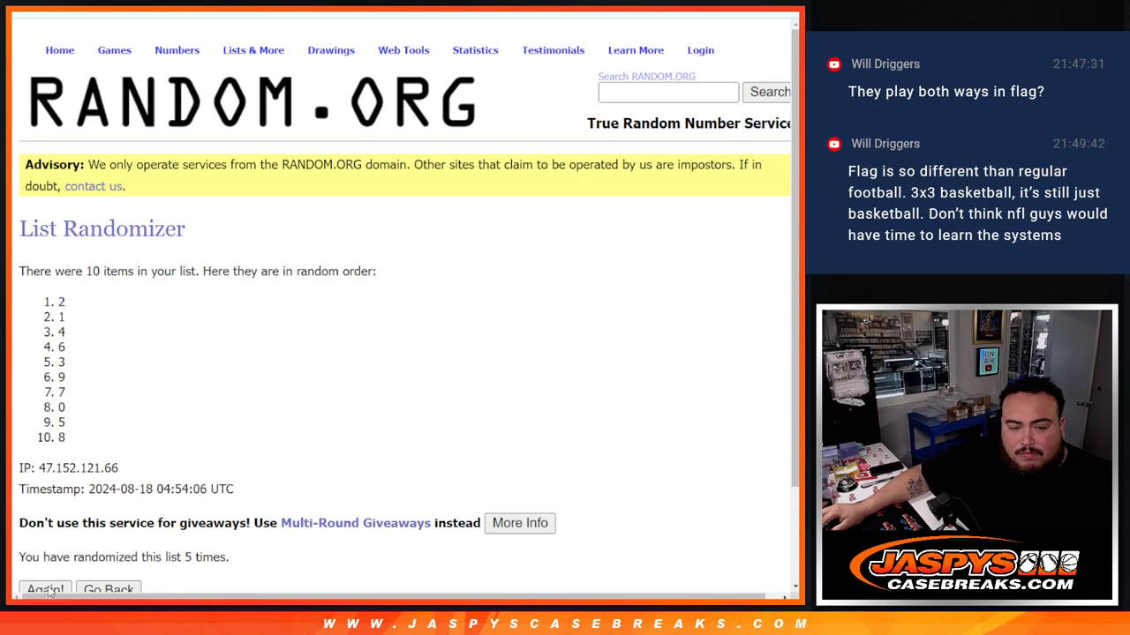
click(46, 589)
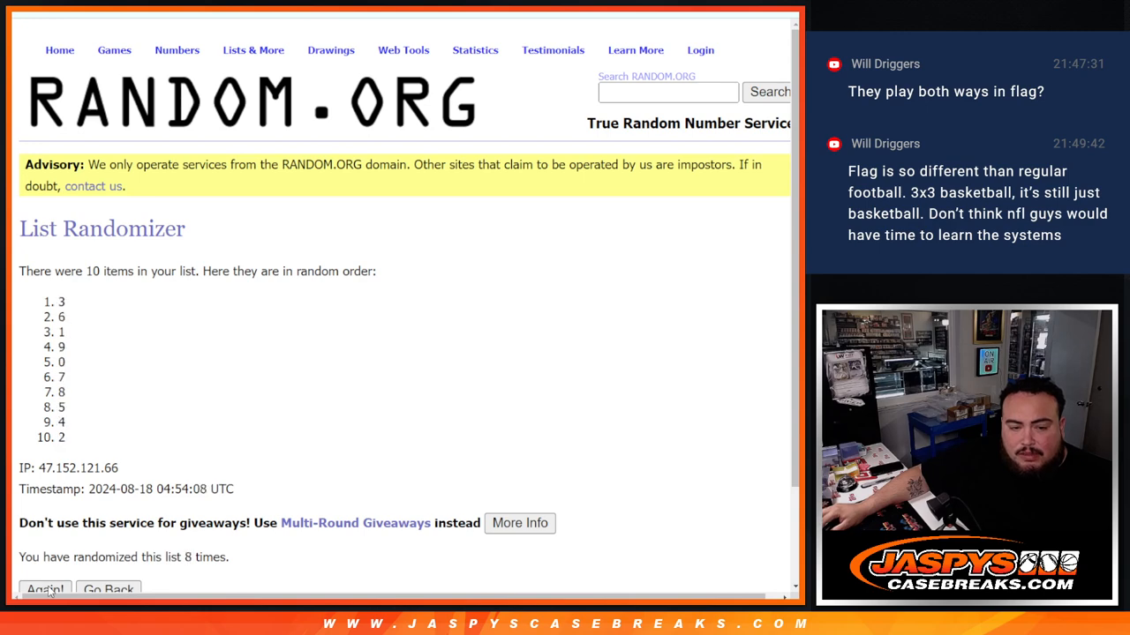
click(46, 590)
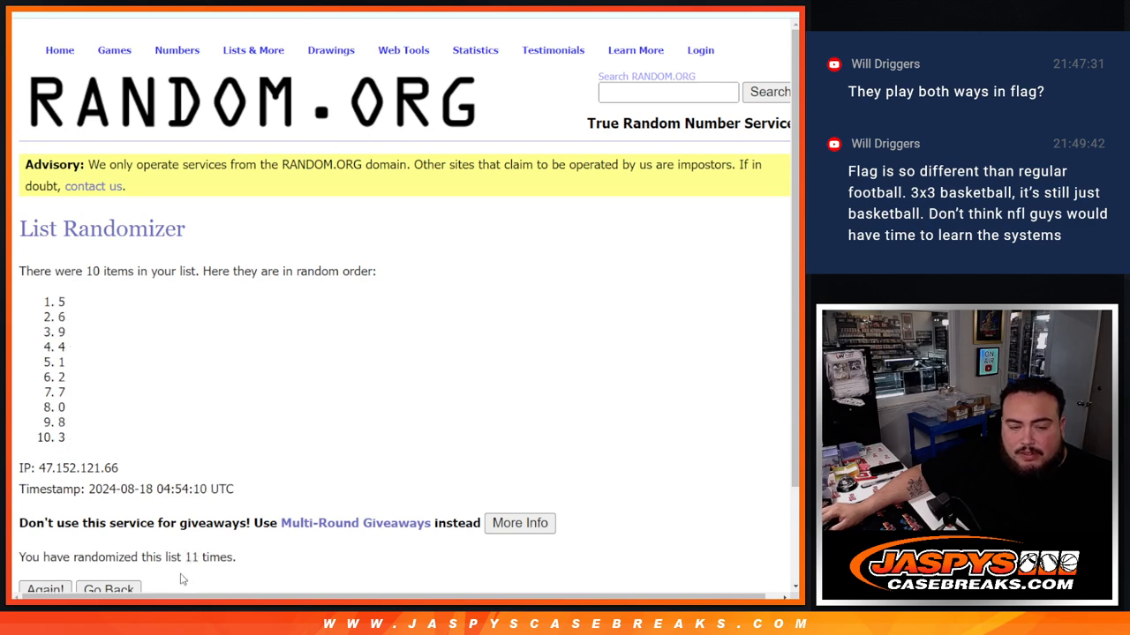
drag(60, 302, 60, 437)
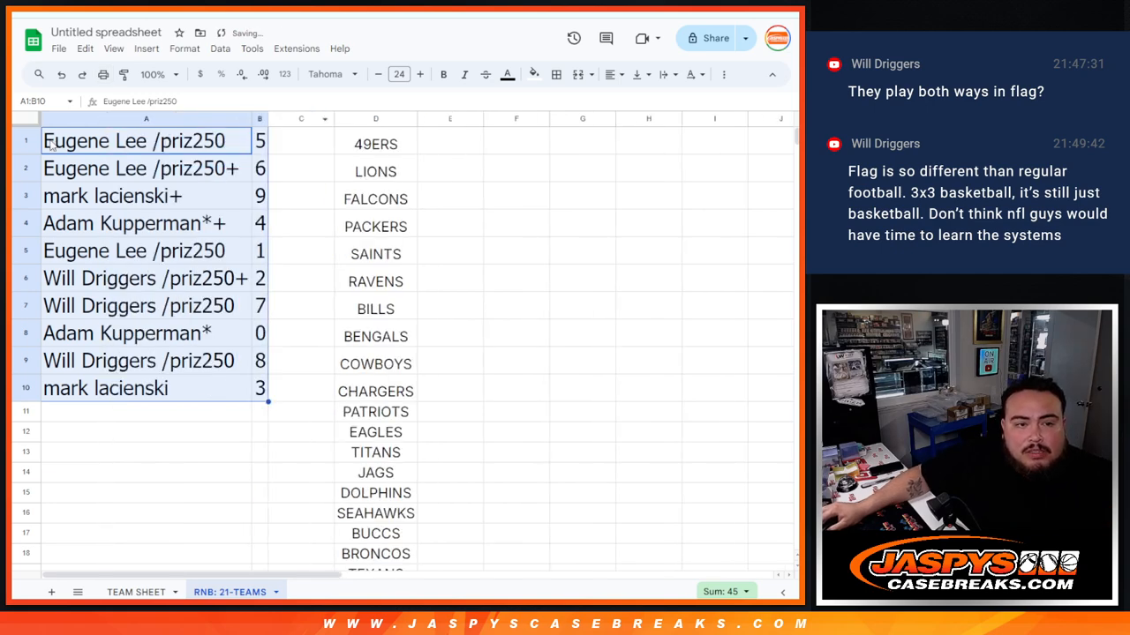
click(132, 168)
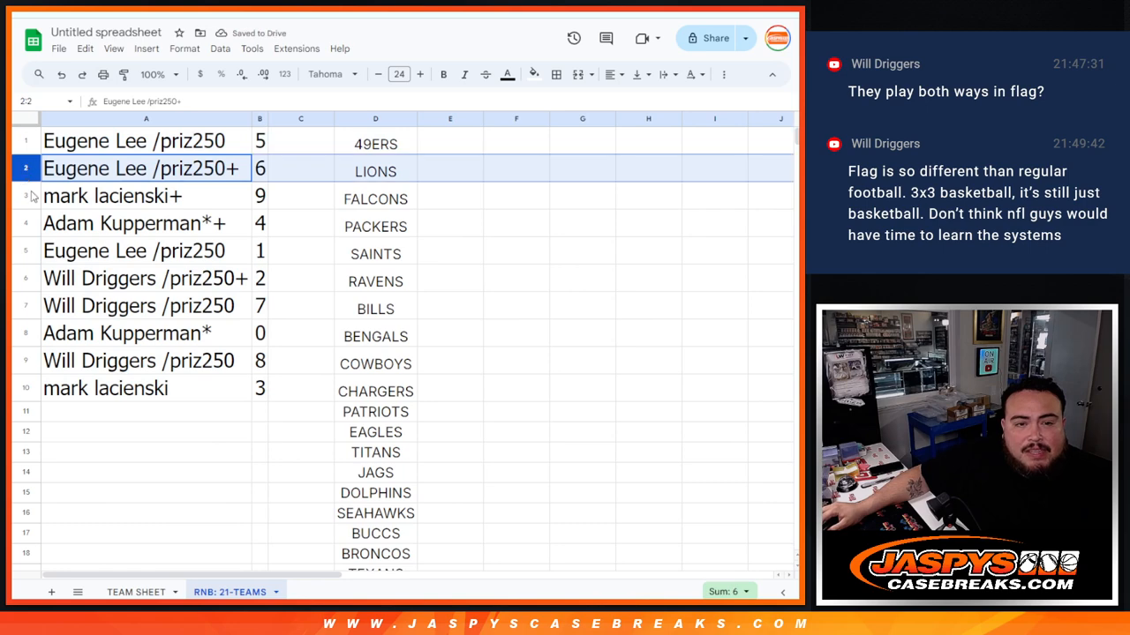
click(145, 251)
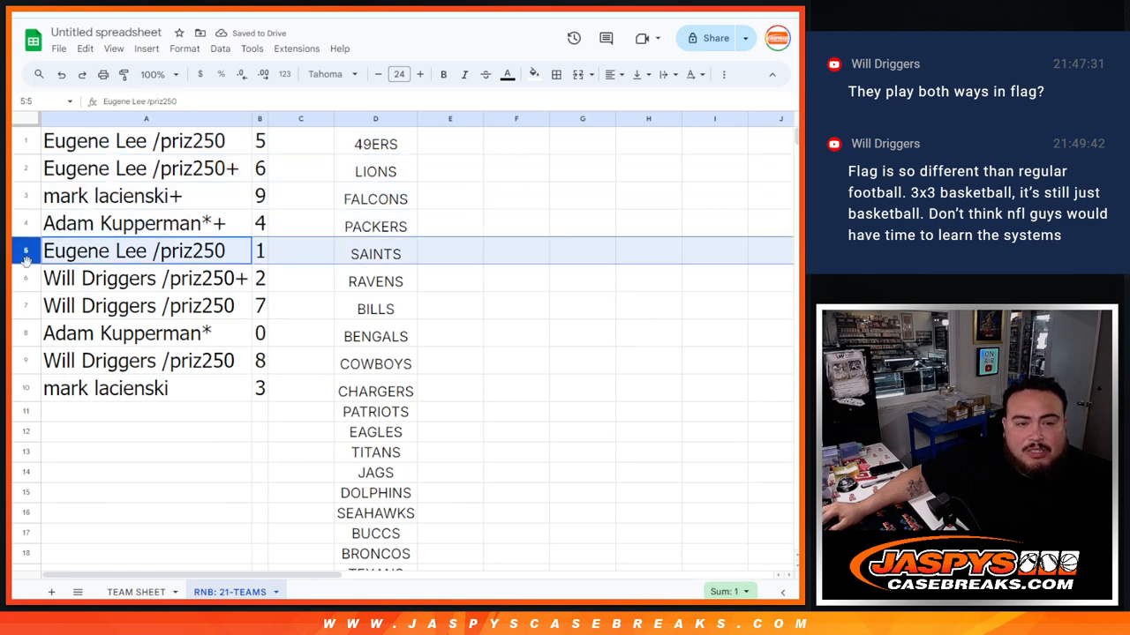
click(144, 222)
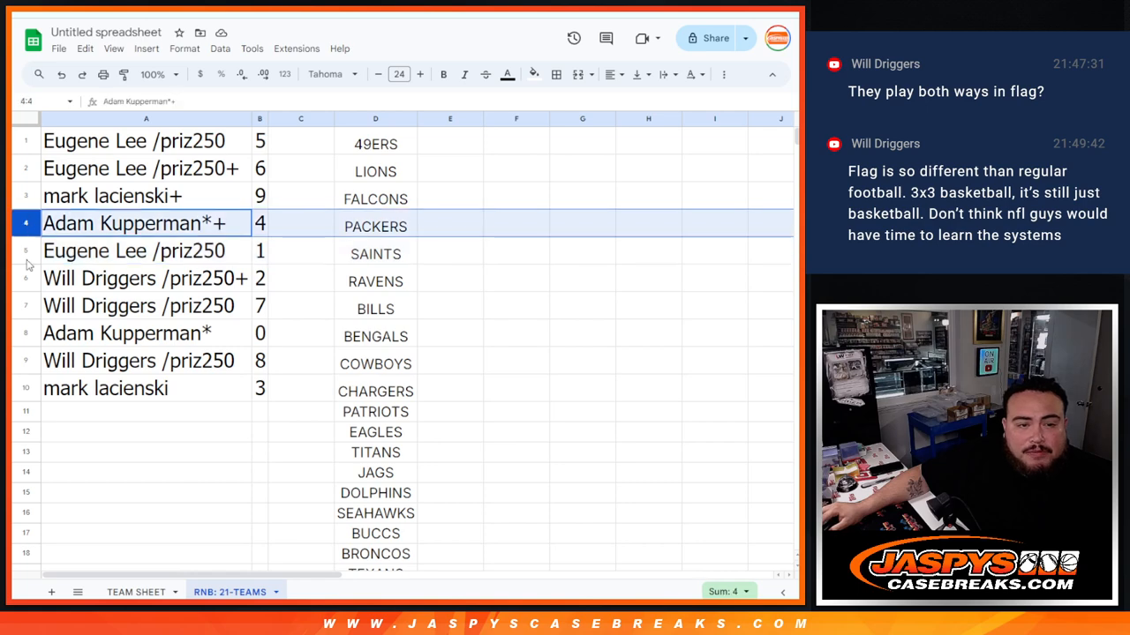
click(145, 331)
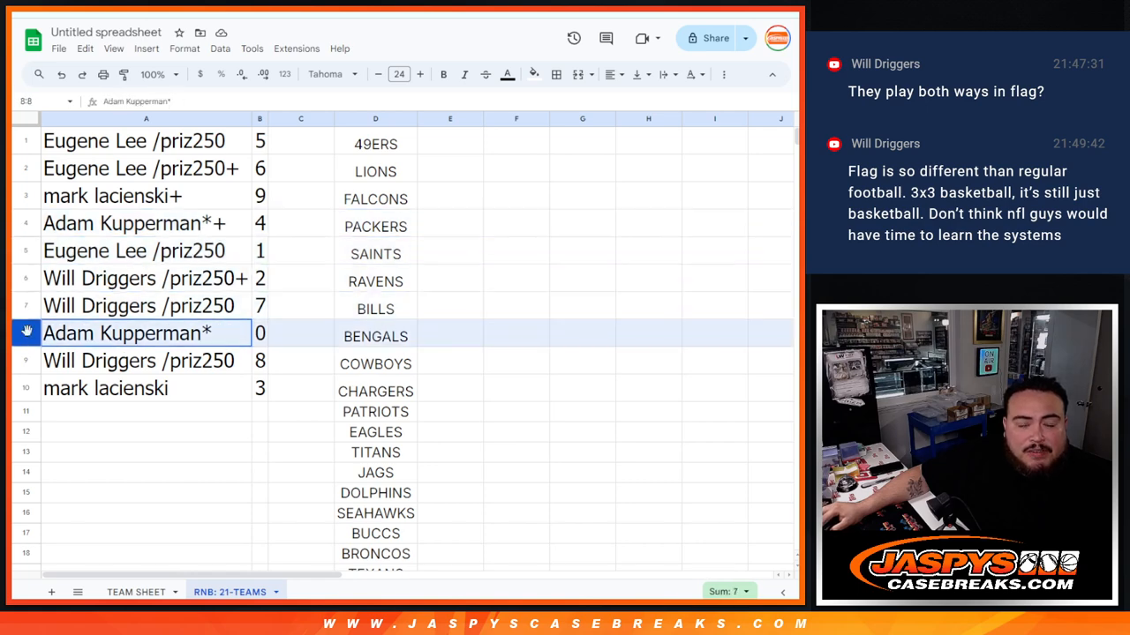
- Enlarge the font of the 21 NFL team names in D1:D21 from 16 to 20
click(144, 361)
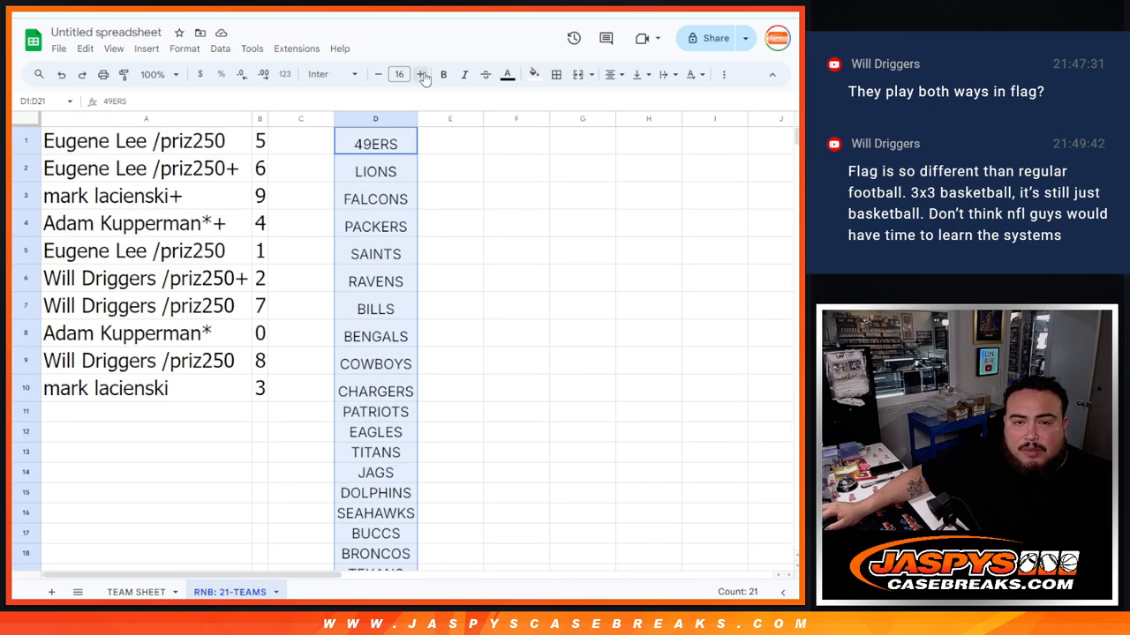
click(422, 74)
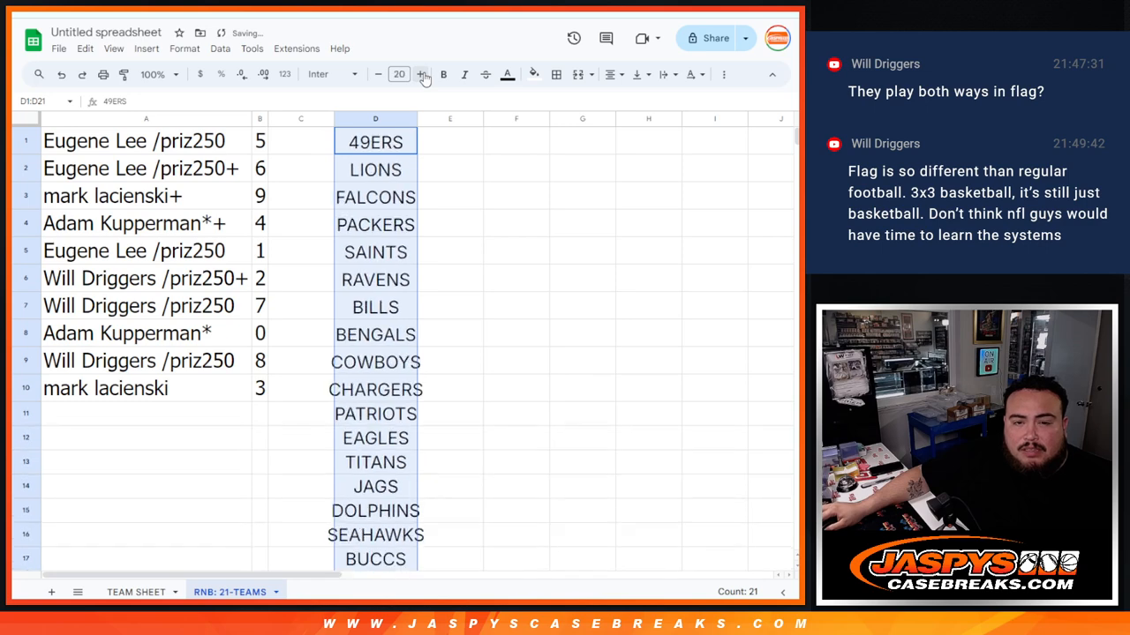